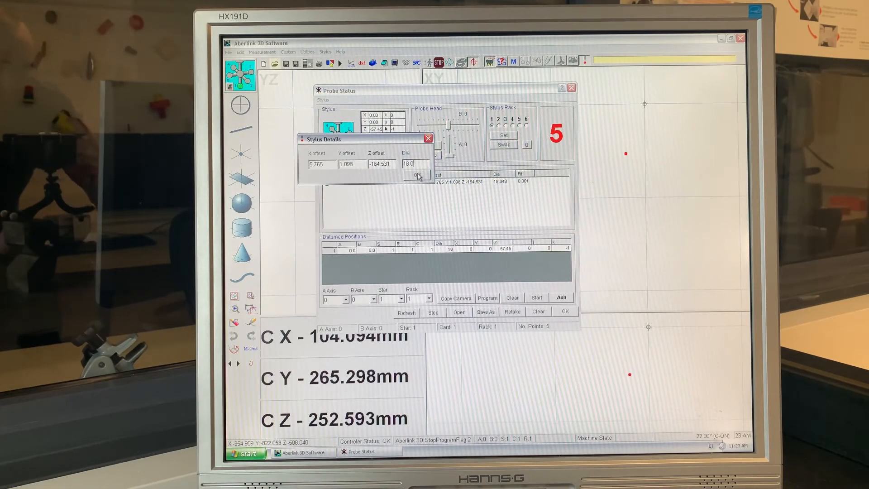
# Confirm the 18.0 mm diameter for the first calibrated disc-stylus position in Stylus Details
pyautogui.click(416, 175)
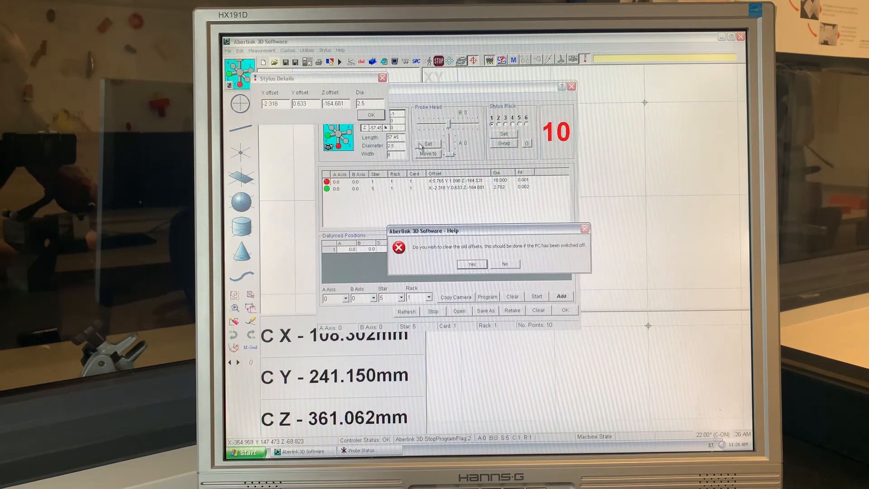
# Answer Yes to clear the old offsets after entering the 2.5 mm diameter
pyautogui.click(472, 264)
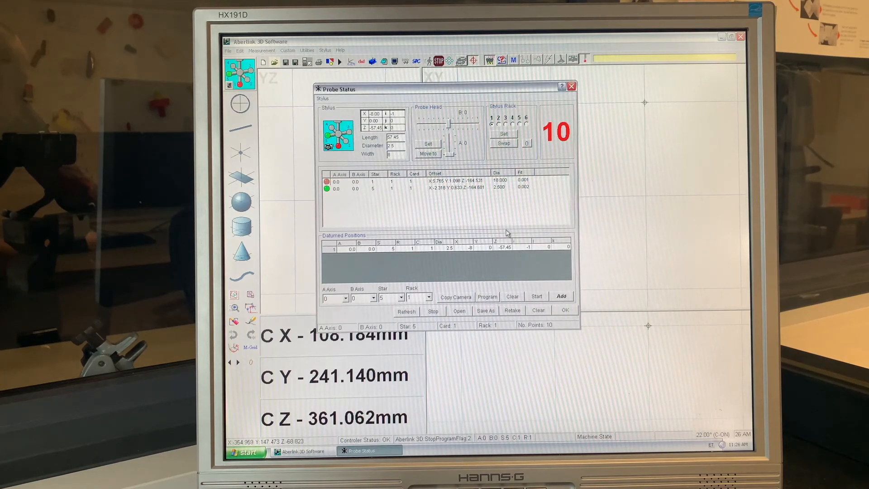